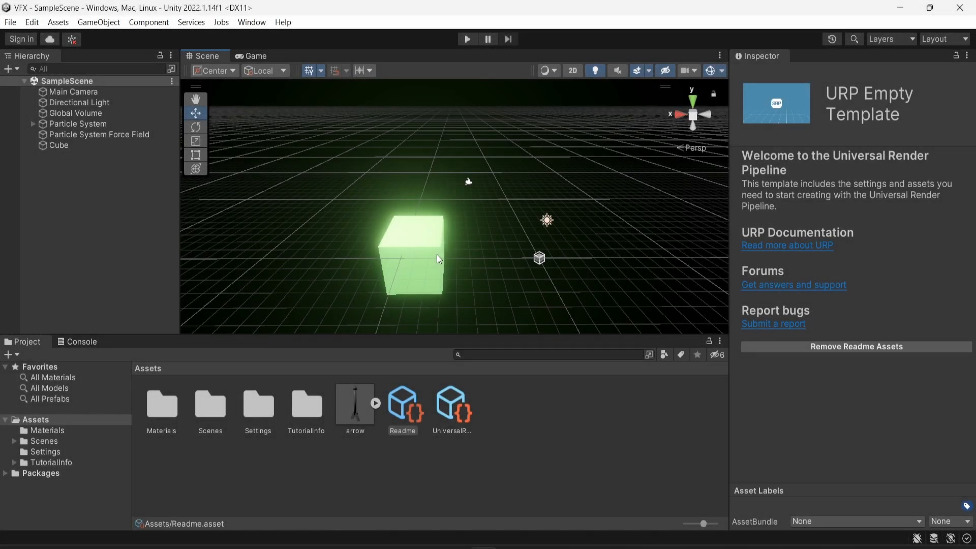
pyautogui.moveTo(359, 268)
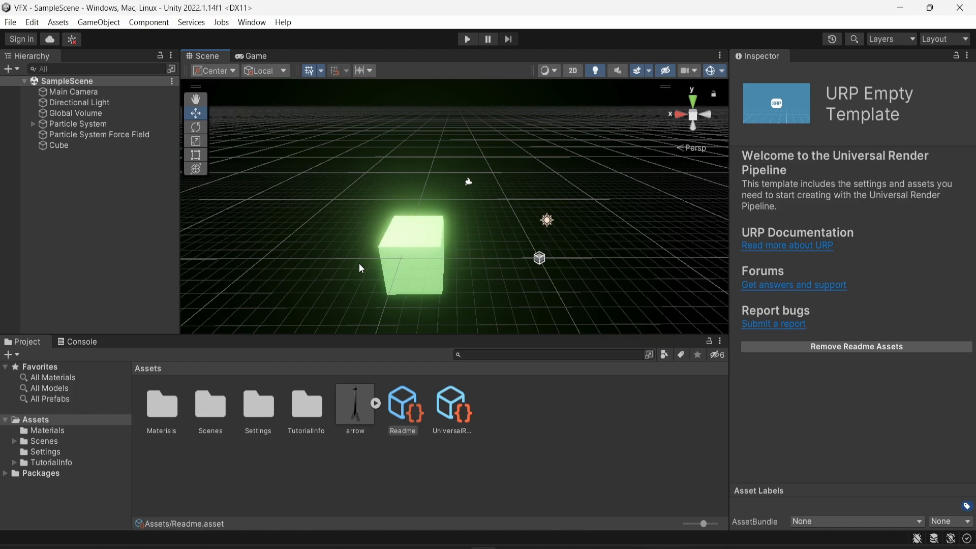
pyautogui.moveTo(383, 259)
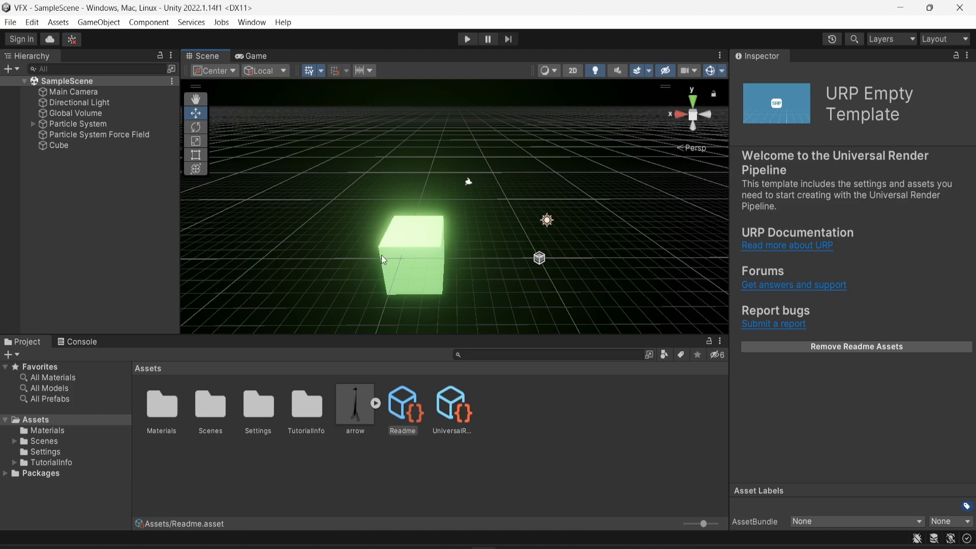
pyautogui.moveTo(405, 255)
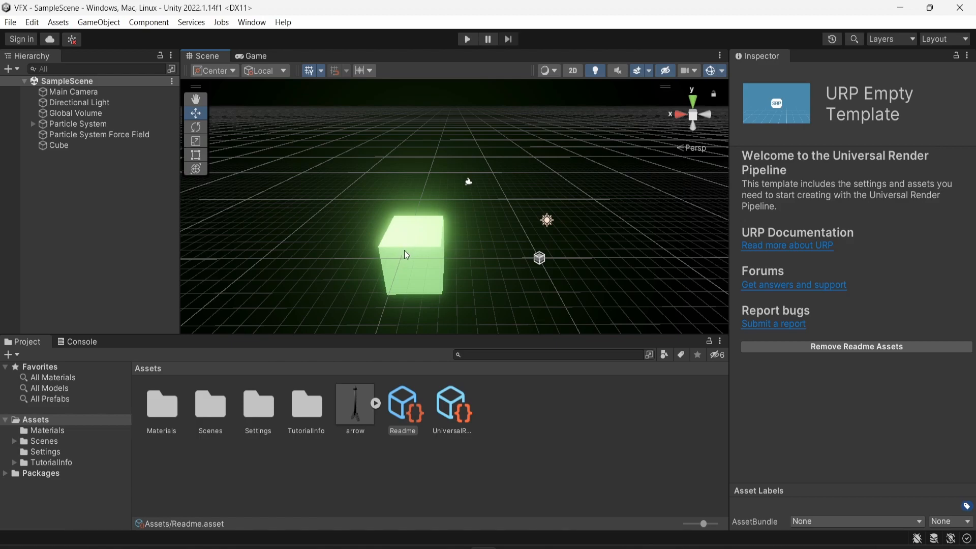
# - Select the glowing green cube to show its components in the Inspector
pyautogui.click(408, 254)
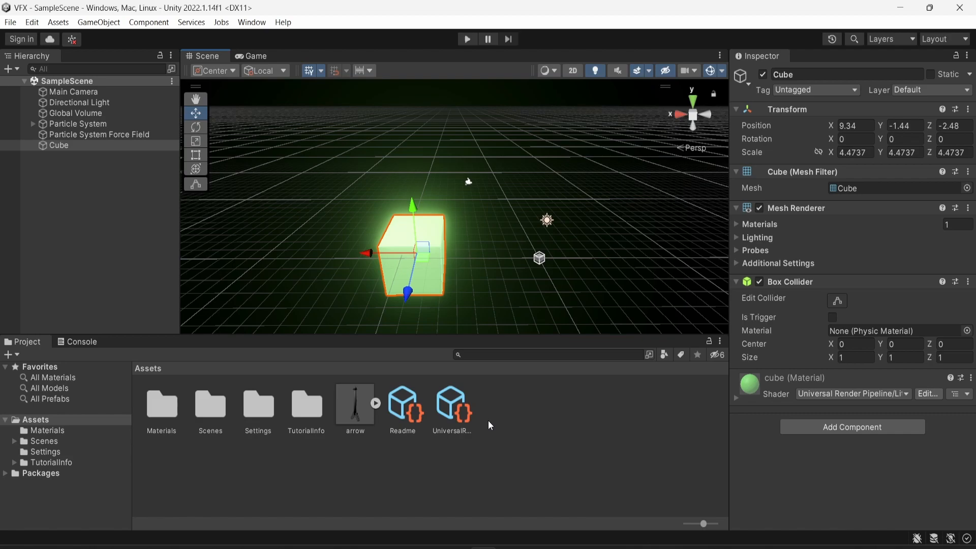
# - Create a new material named Emissive in Assets and apply it to the cube
pyautogui.rightClick(489, 425)
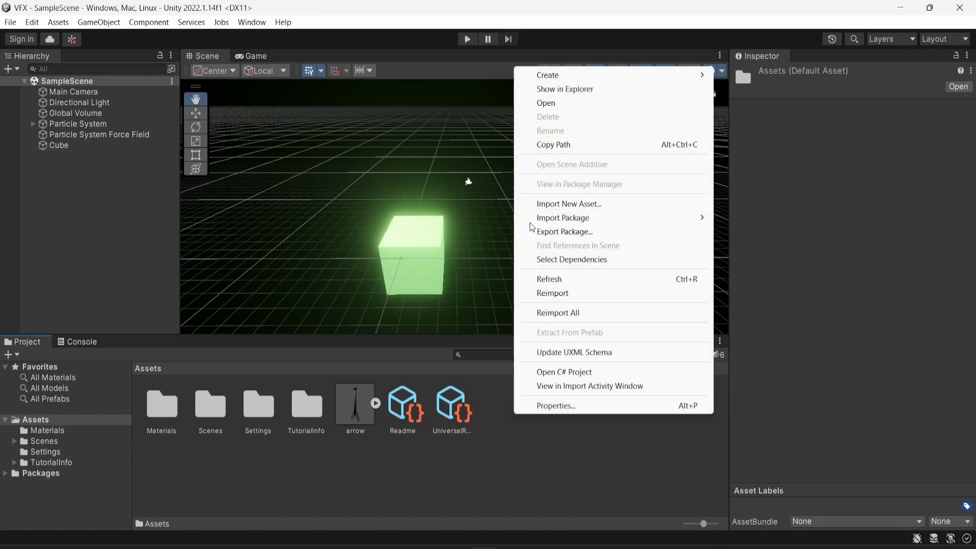
pyautogui.click(547, 74)
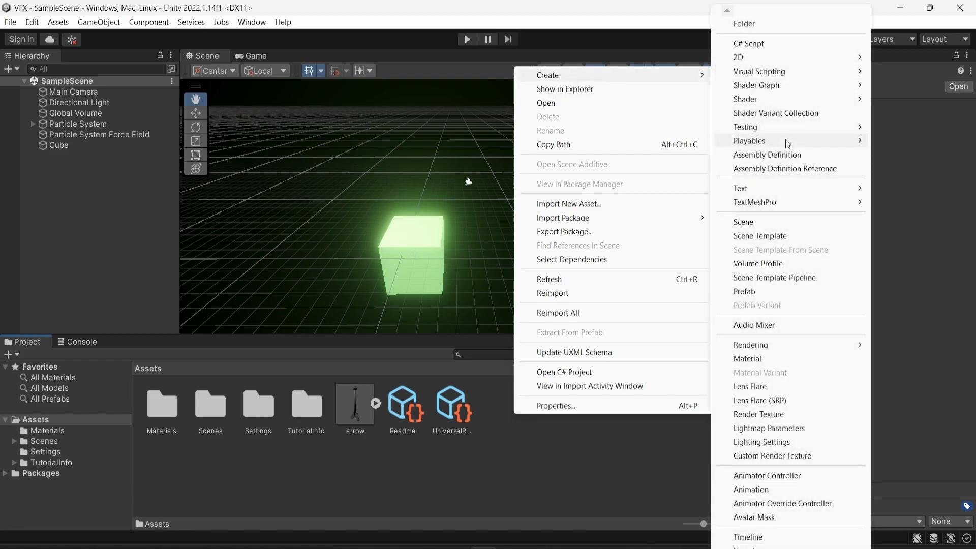
pyautogui.click(747, 358)
pyautogui.write('E')
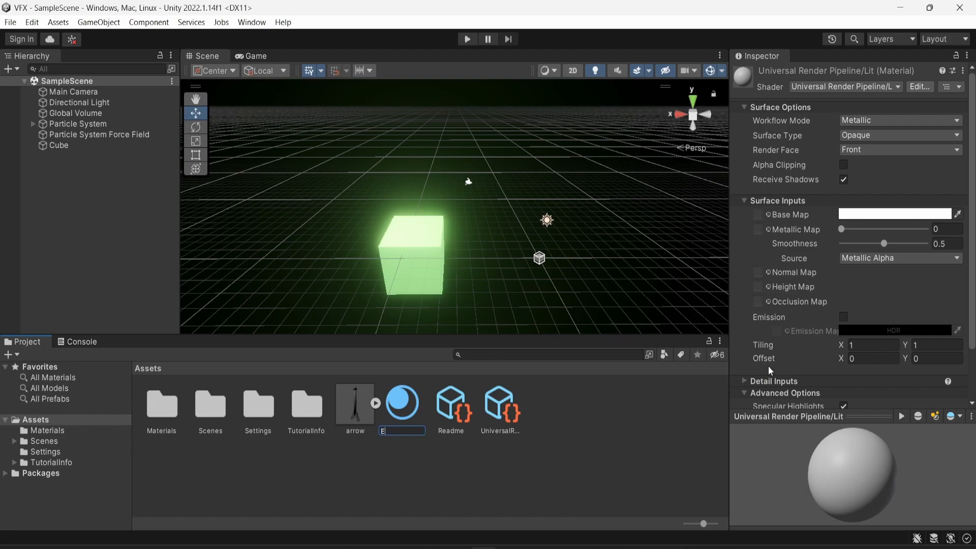
pyautogui.press('Return')
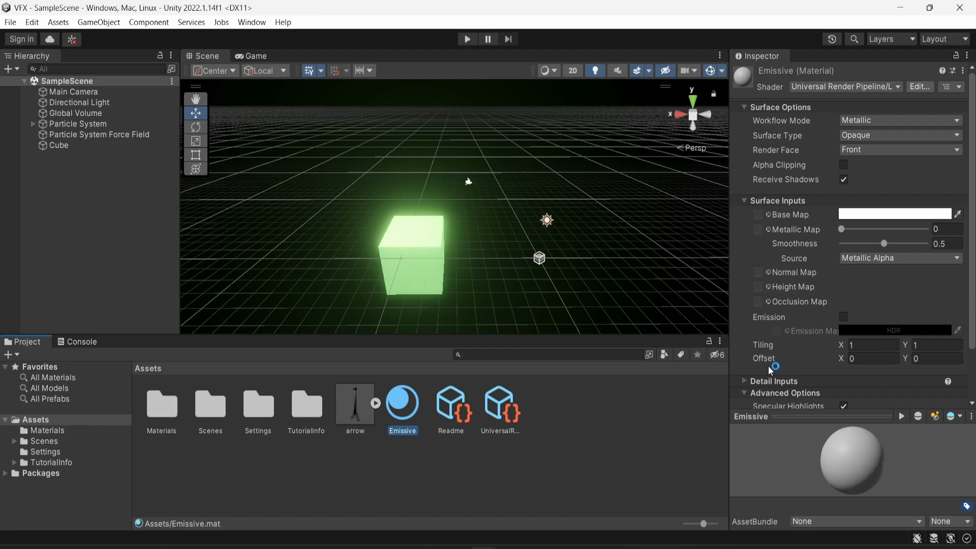
pyautogui.click(59, 145)
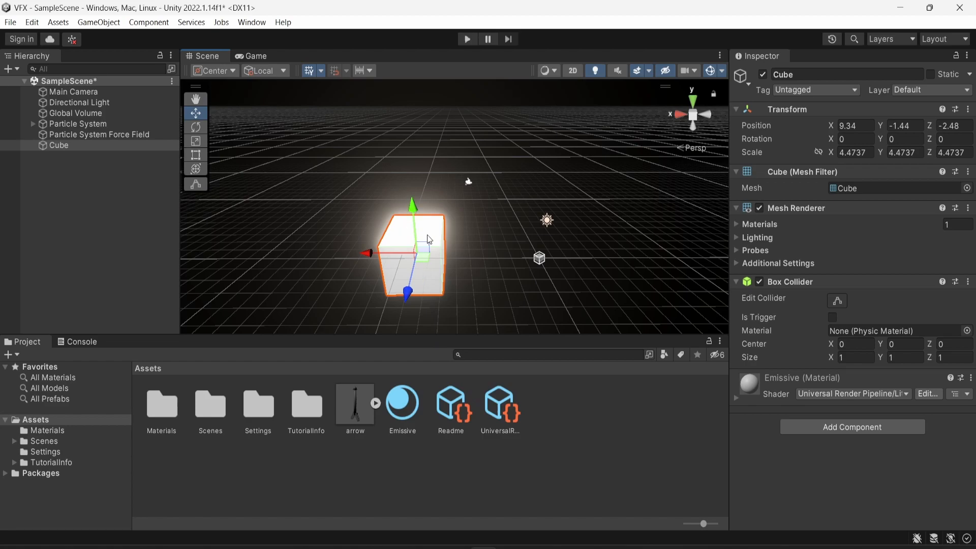
pyautogui.moveTo(293, 392)
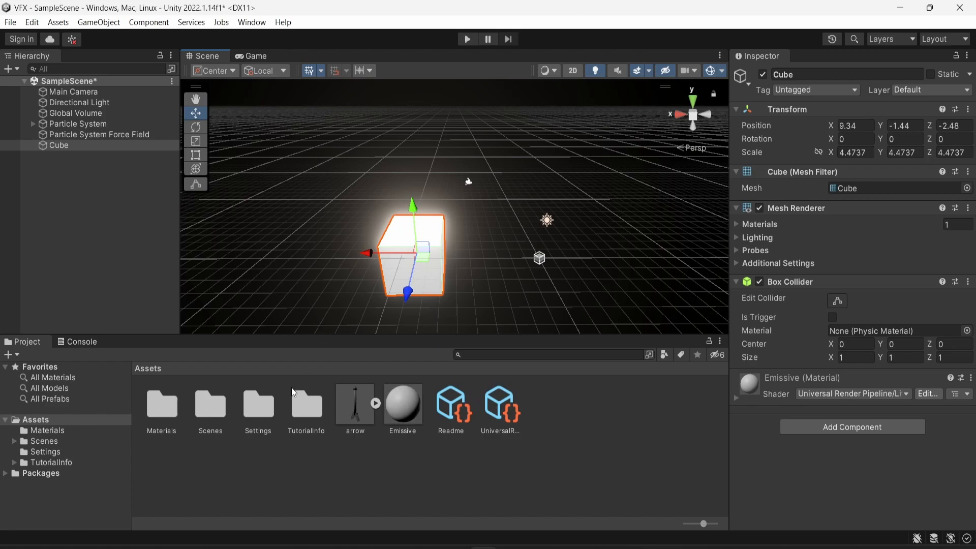
# - Disable the Global Volume so the cube stops glowing, then show the Emissive material's settings
pyautogui.click(76, 112)
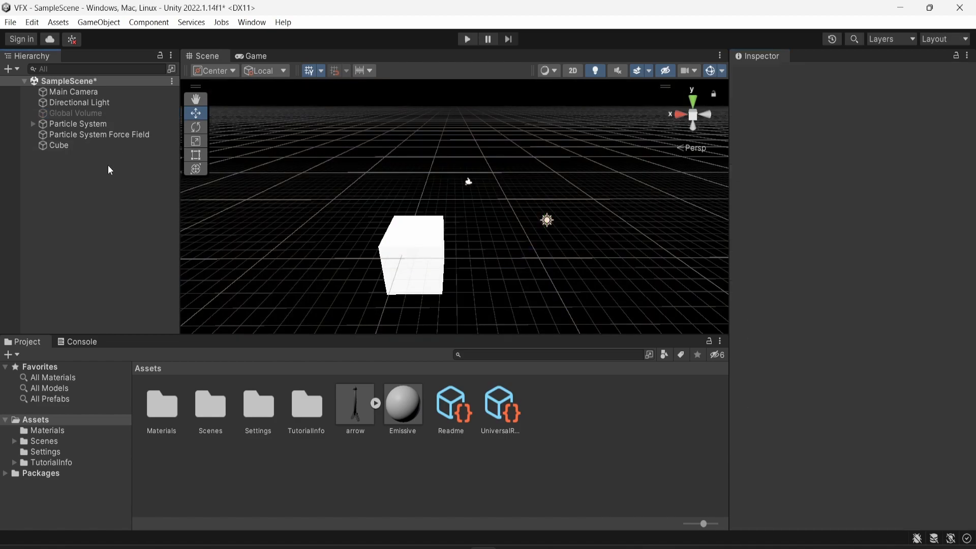
pyautogui.click(59, 146)
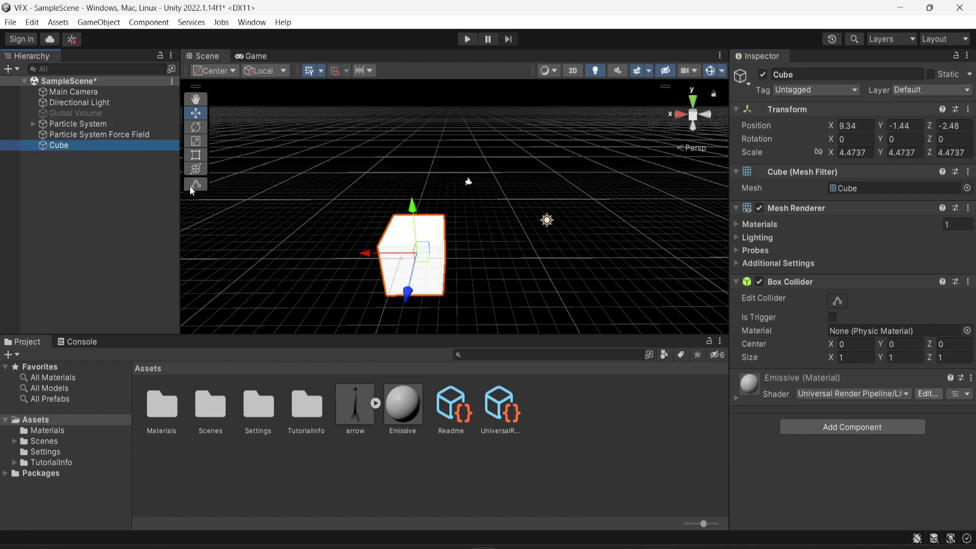
pyautogui.moveTo(415, 341)
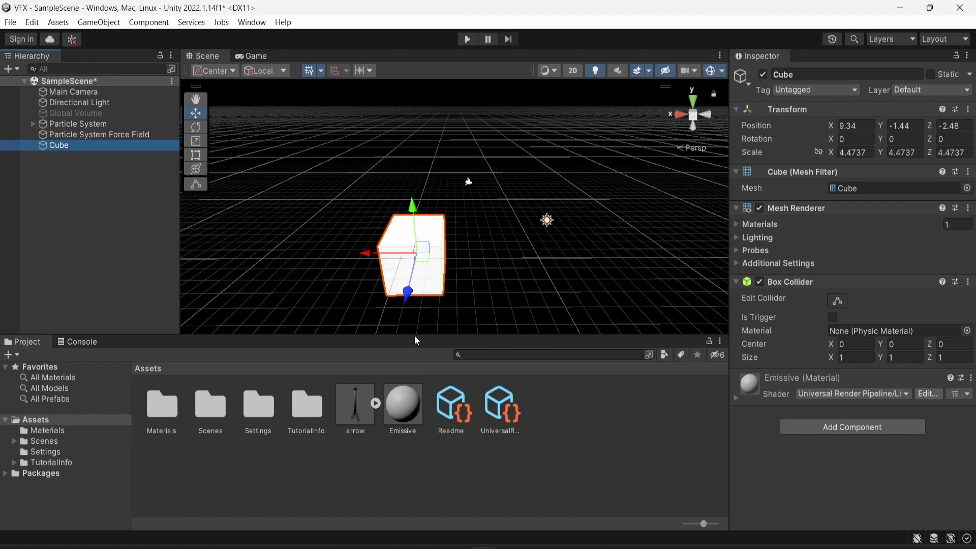
pyautogui.click(403, 404)
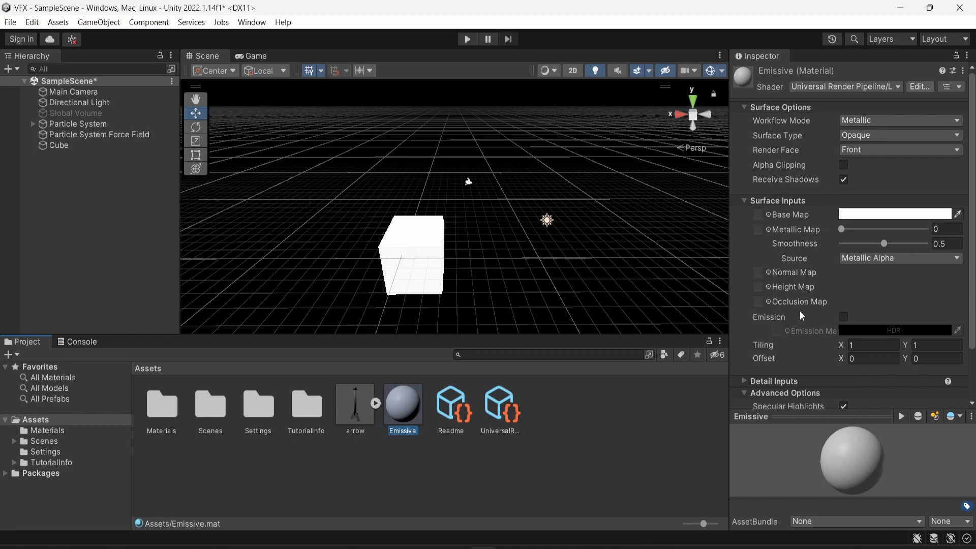
pyautogui.moveTo(844, 317)
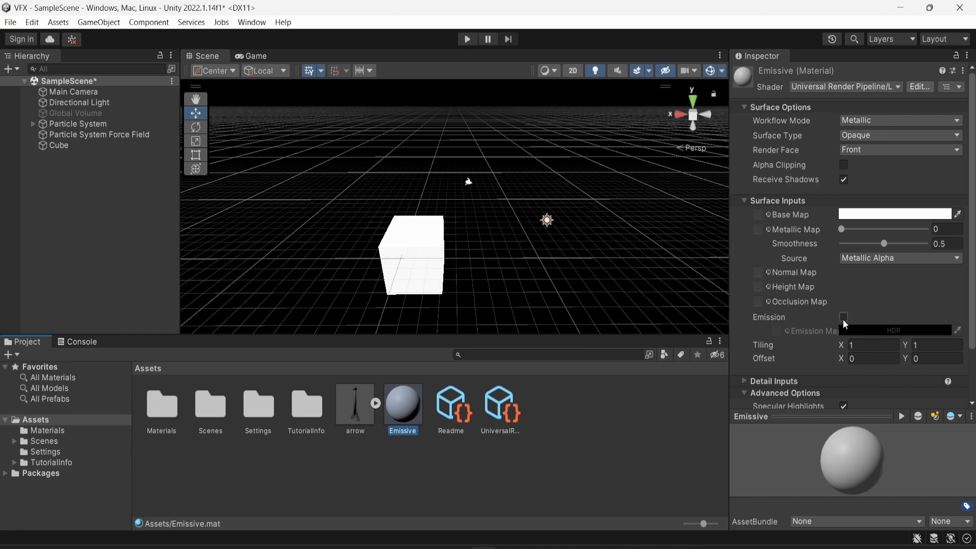
# - Enable Emission on the Emissive material and bring up its HDR emission colour picker
pyautogui.click(844, 317)
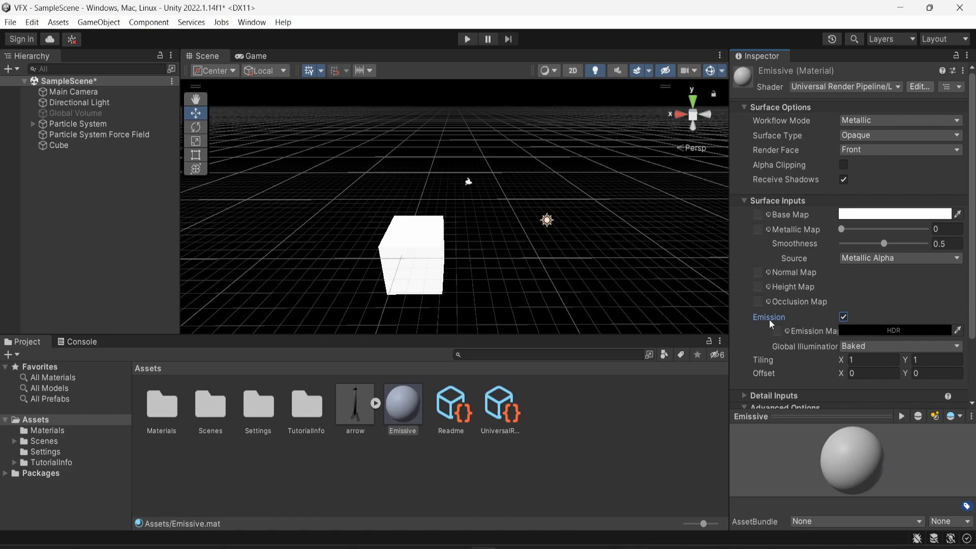
pyautogui.moveTo(847, 323)
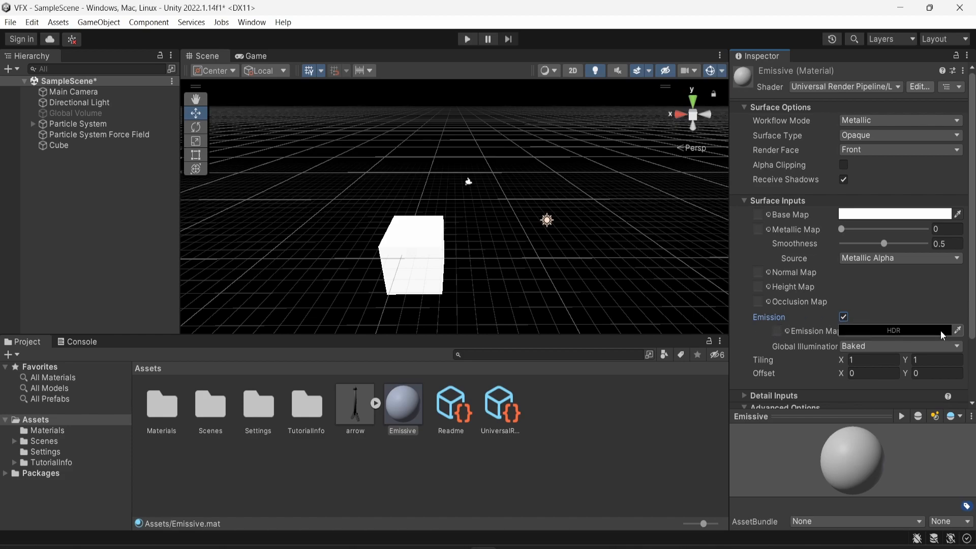
pyautogui.click(894, 330)
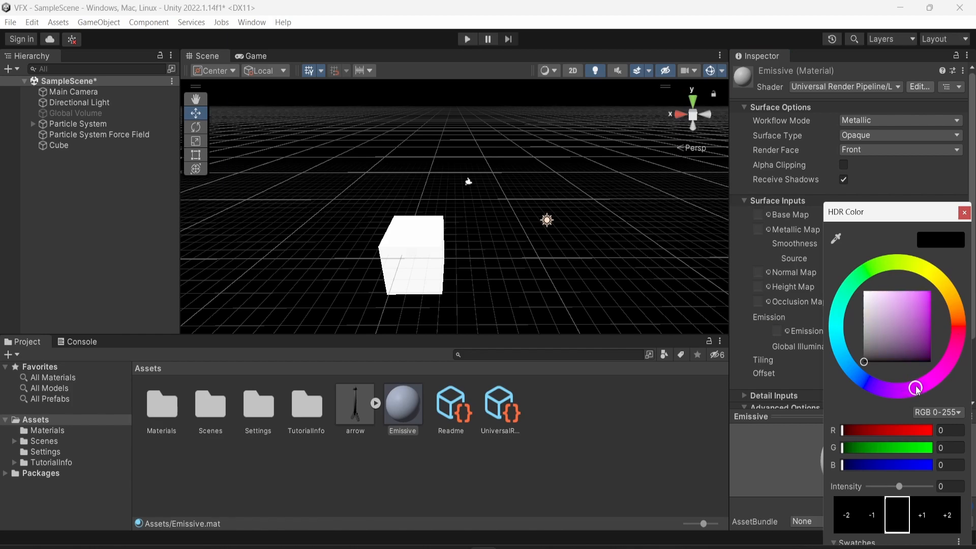
# - Set the emission colour to purple-magenta R 87, G 12, B 106 at intensity -4.3
pyautogui.click(913, 336)
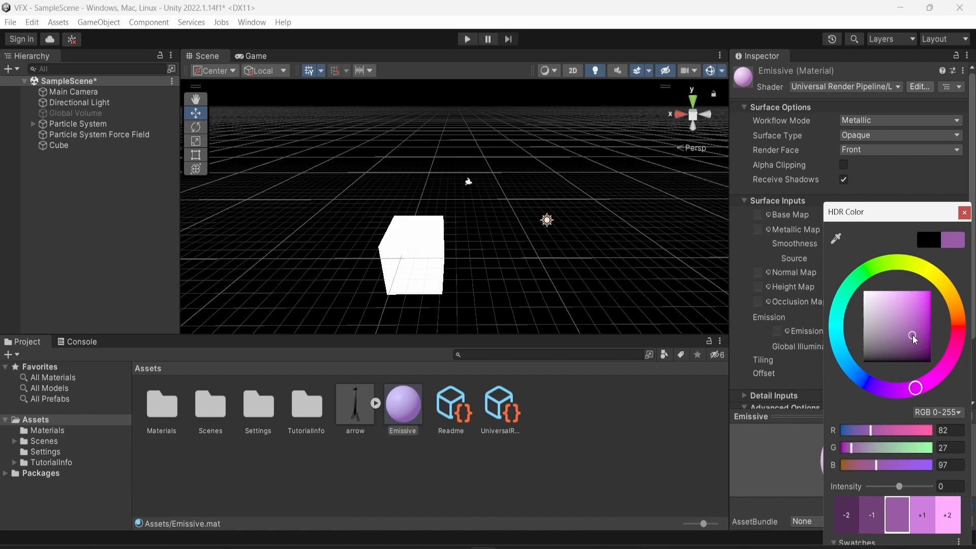
pyautogui.click(920, 335)
pyautogui.write('-4.3')
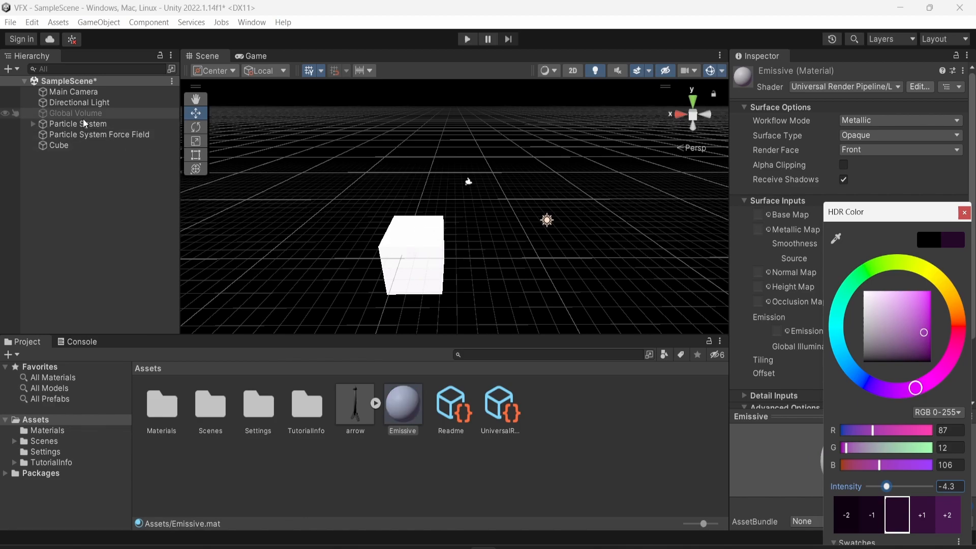
pyautogui.click(76, 113)
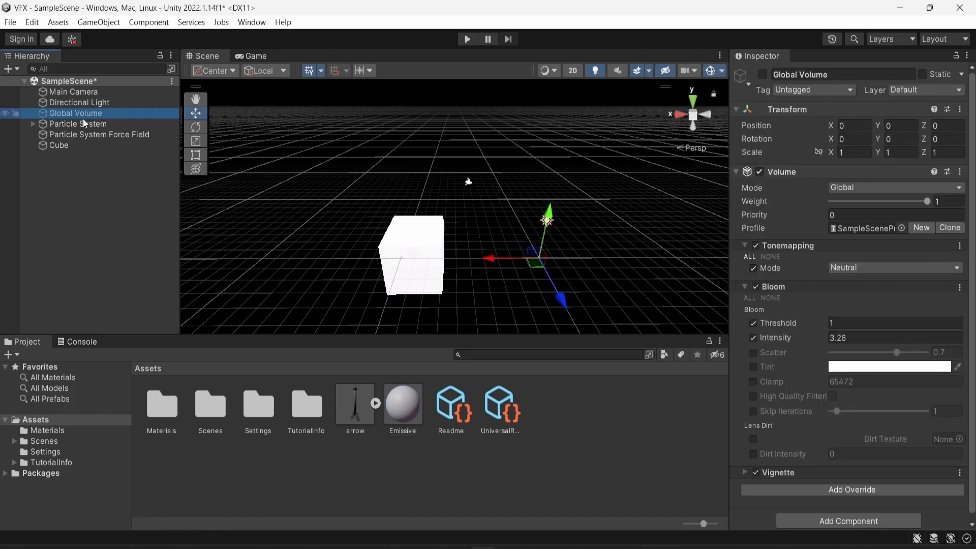
pyautogui.moveTo(103, 241)
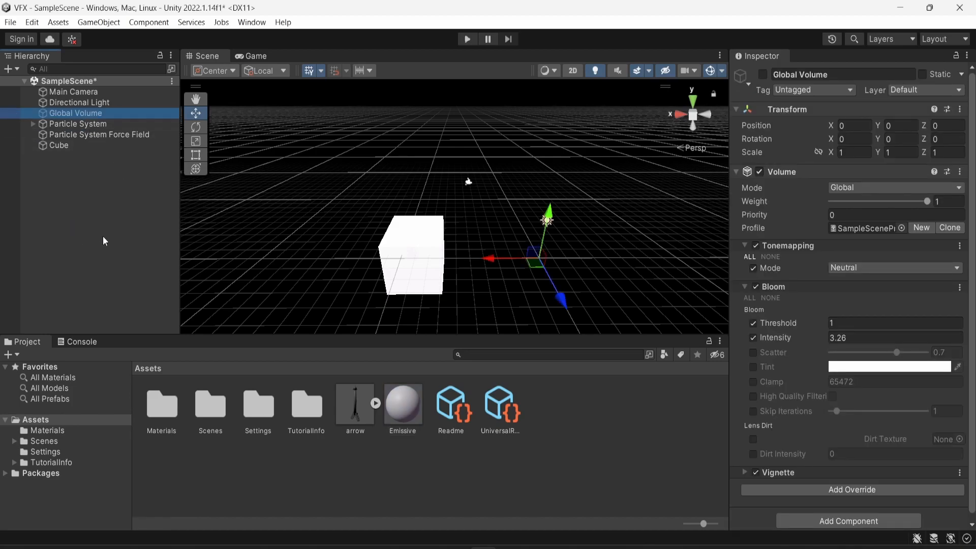
pyautogui.moveTo(404, 299)
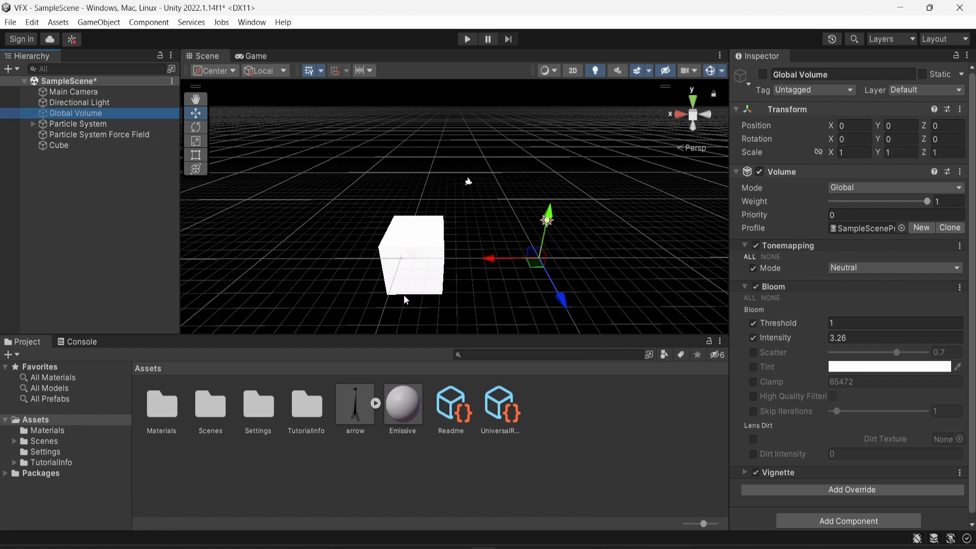
pyautogui.moveTo(858, 293)
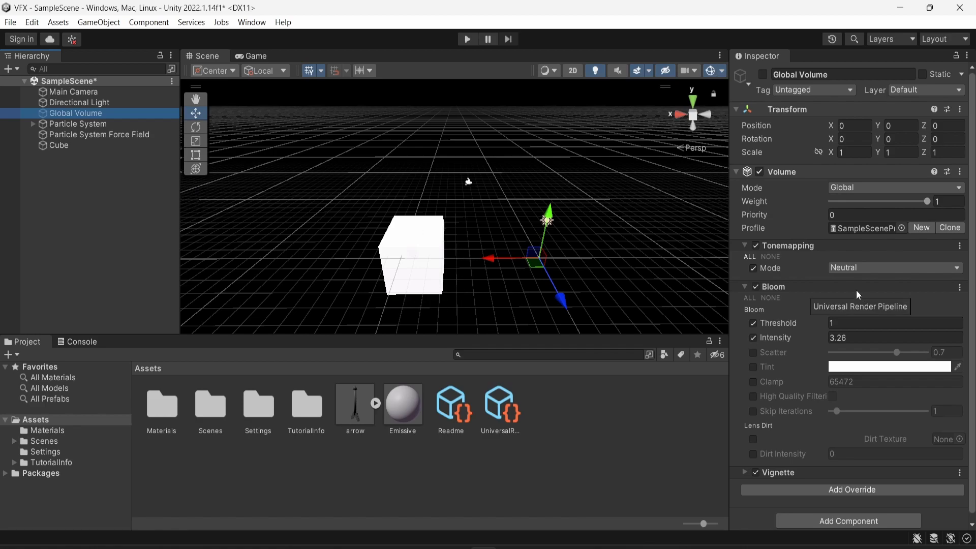
pyautogui.moveTo(747, 296)
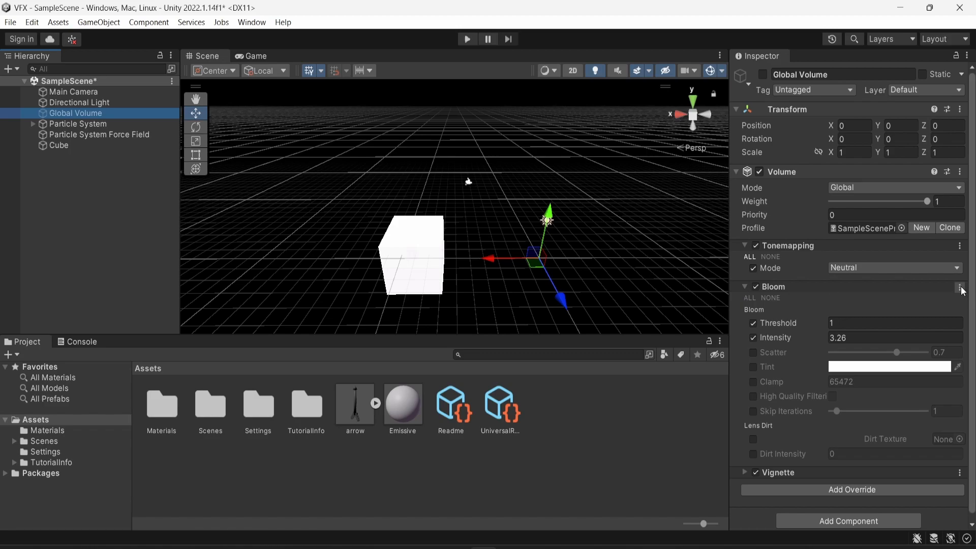
pyautogui.click(961, 287)
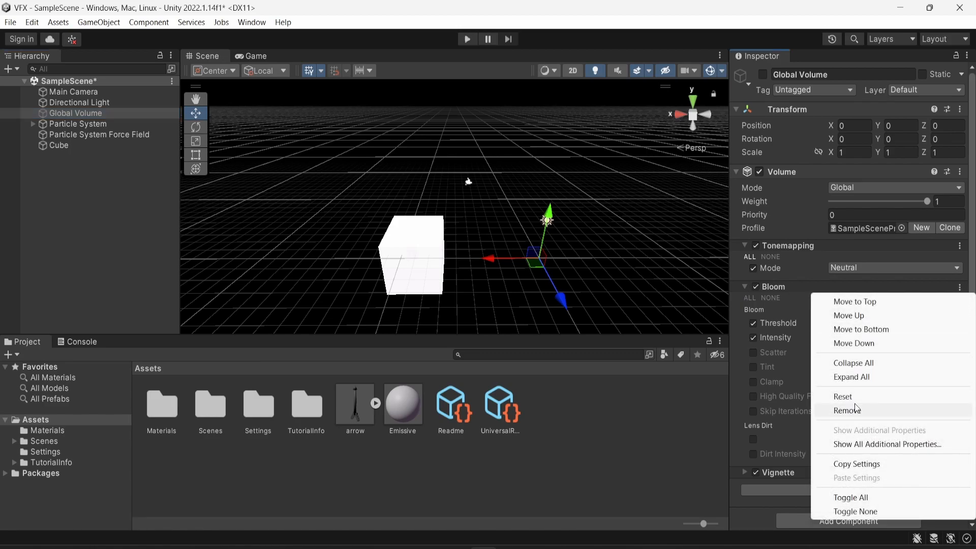
pyautogui.click(847, 410)
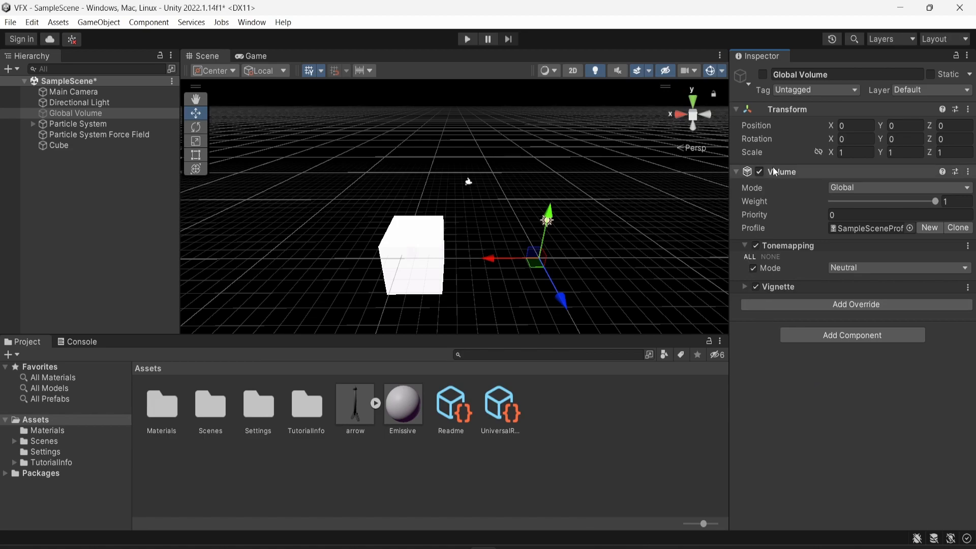
# - Keep the volume in Global mode and bring up the Add Override list
pyautogui.click(898, 187)
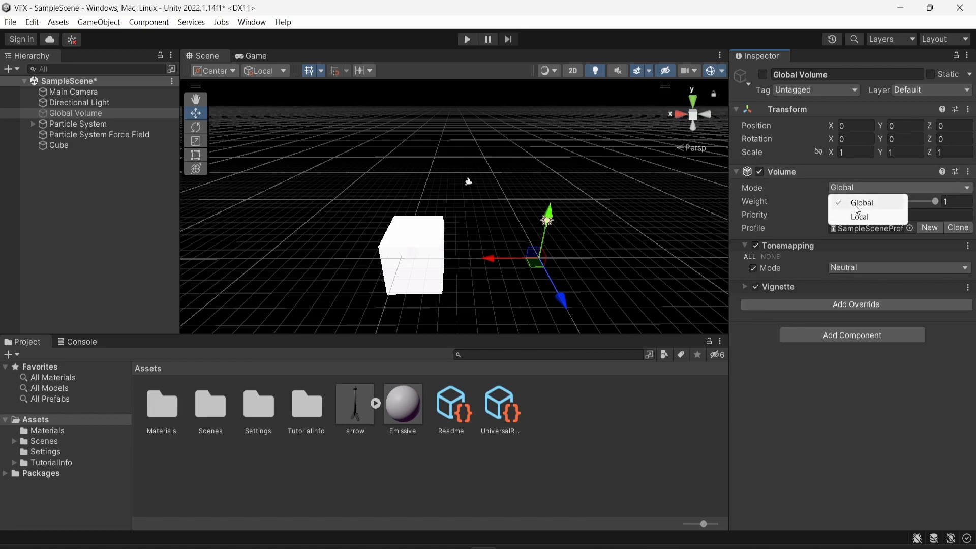
pyautogui.moveTo(859, 216)
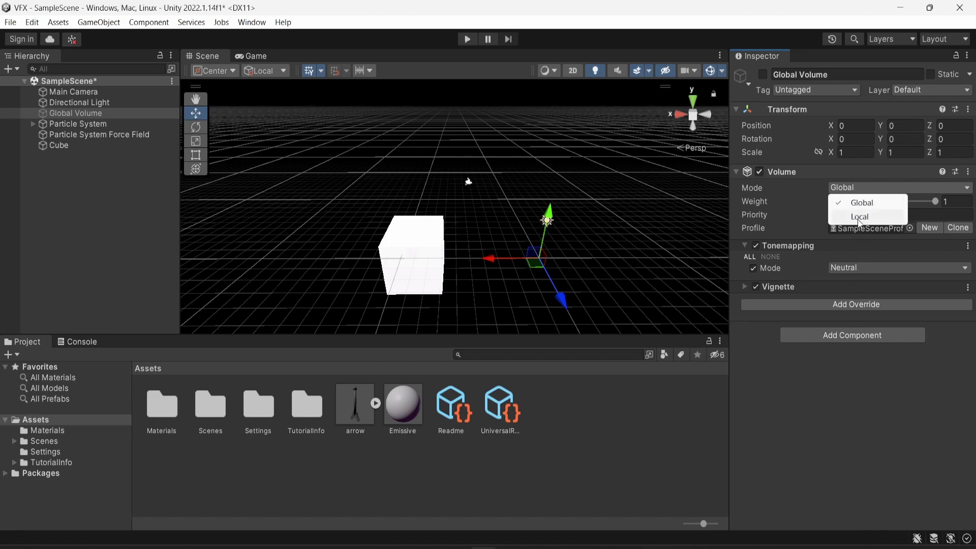
pyautogui.moveTo(858, 223)
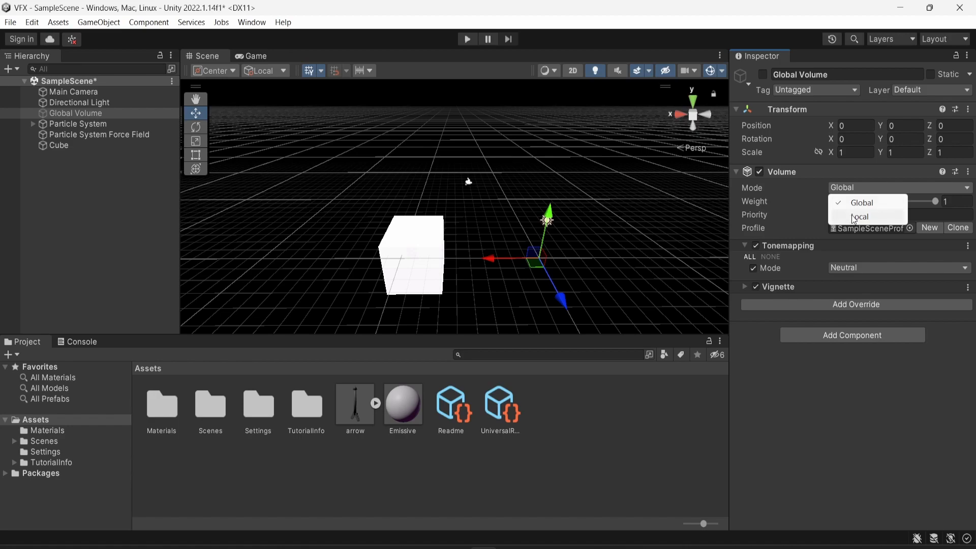
pyautogui.click(863, 203)
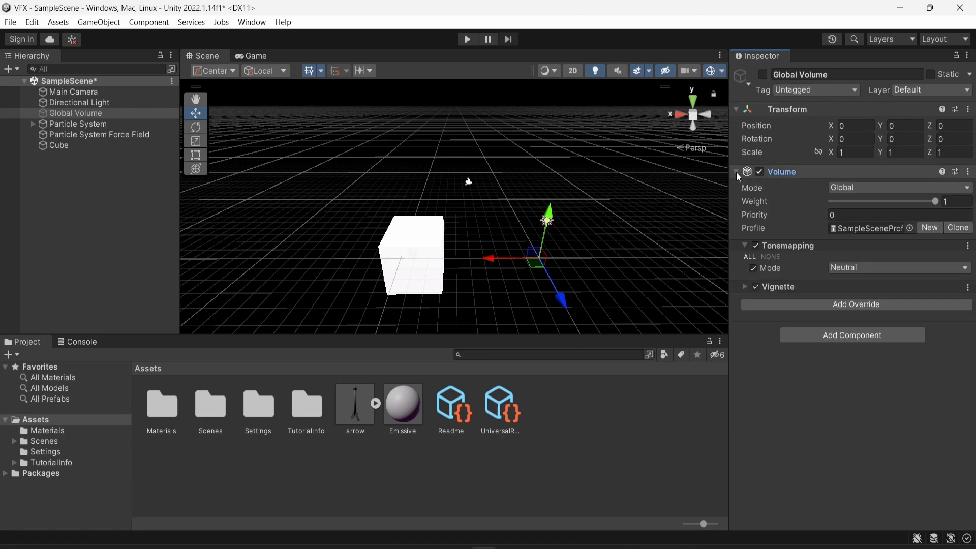
pyautogui.click(855, 304)
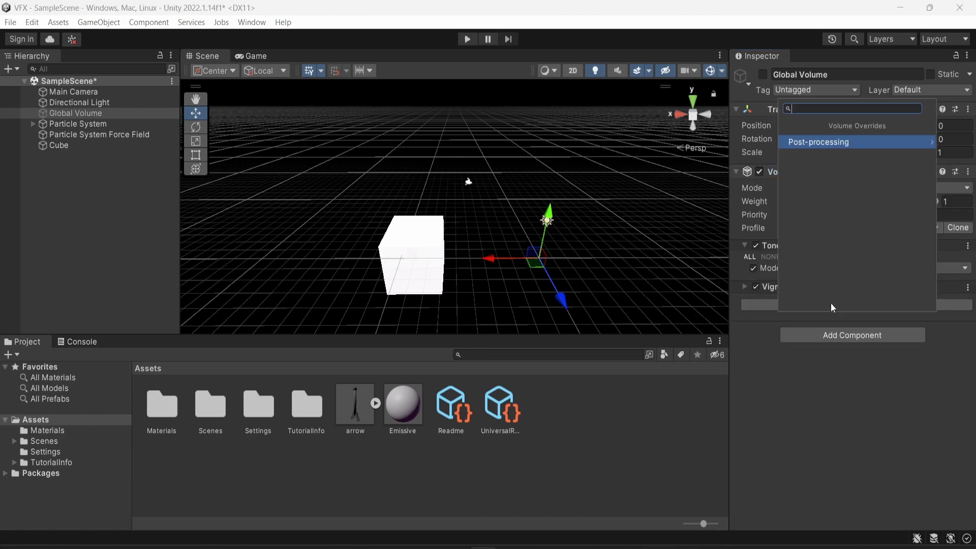
pyautogui.moveTo(817, 148)
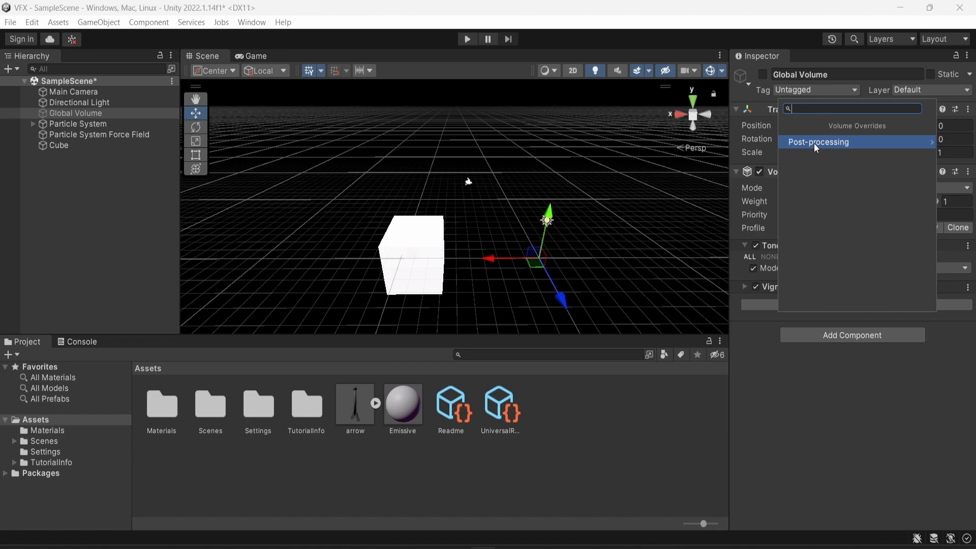
# - Add a Post-processing Bloom override with Intensity enabled at 2.6, leaving Threshold off
pyautogui.click(819, 142)
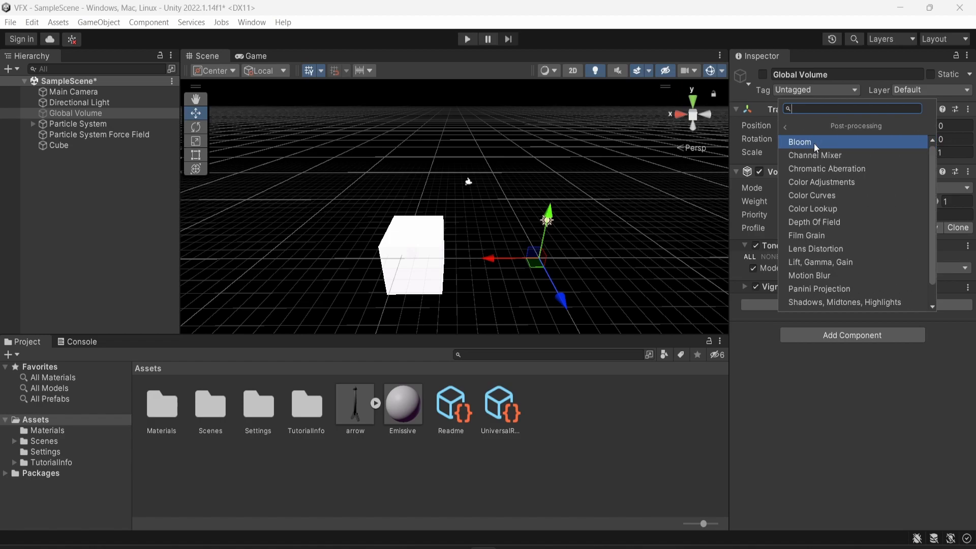
pyautogui.click(800, 142)
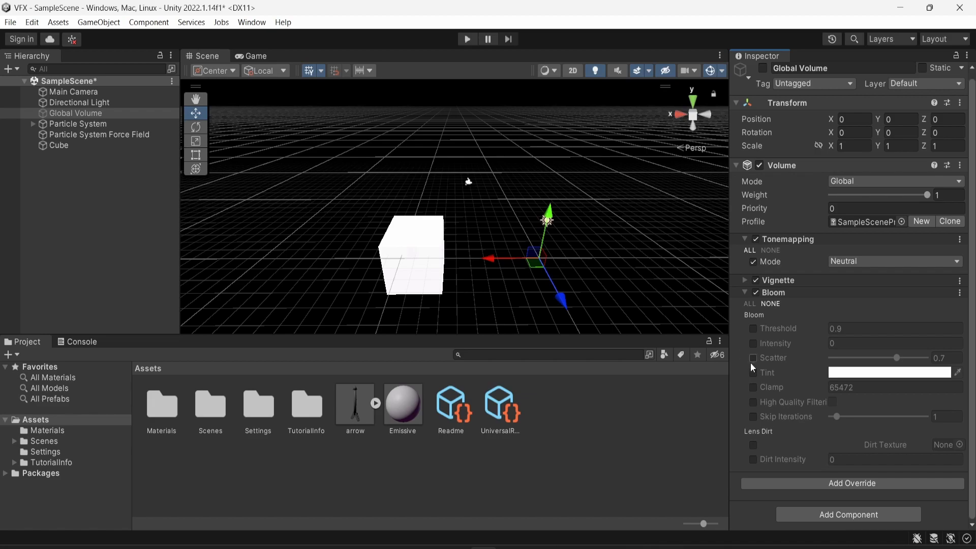
pyautogui.moveTo(754, 342)
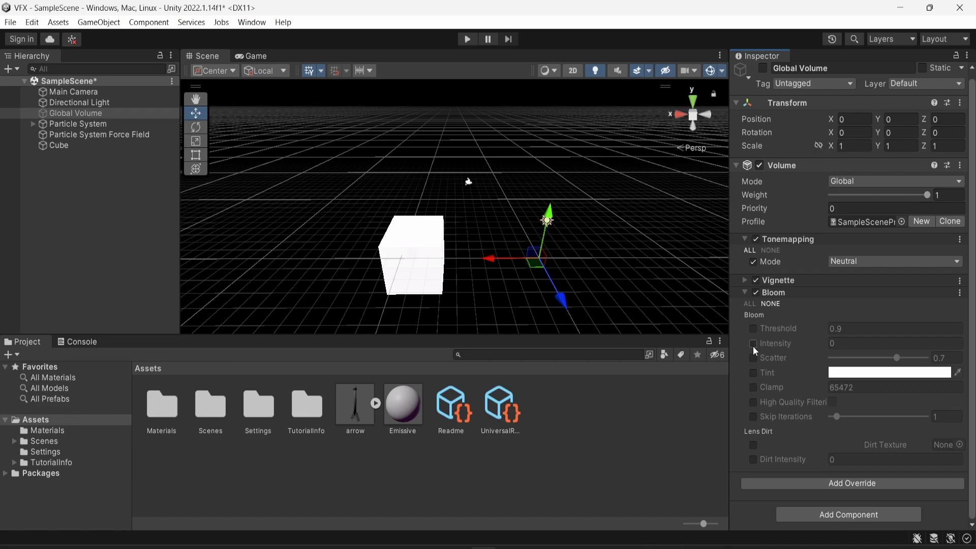
pyautogui.click(754, 343)
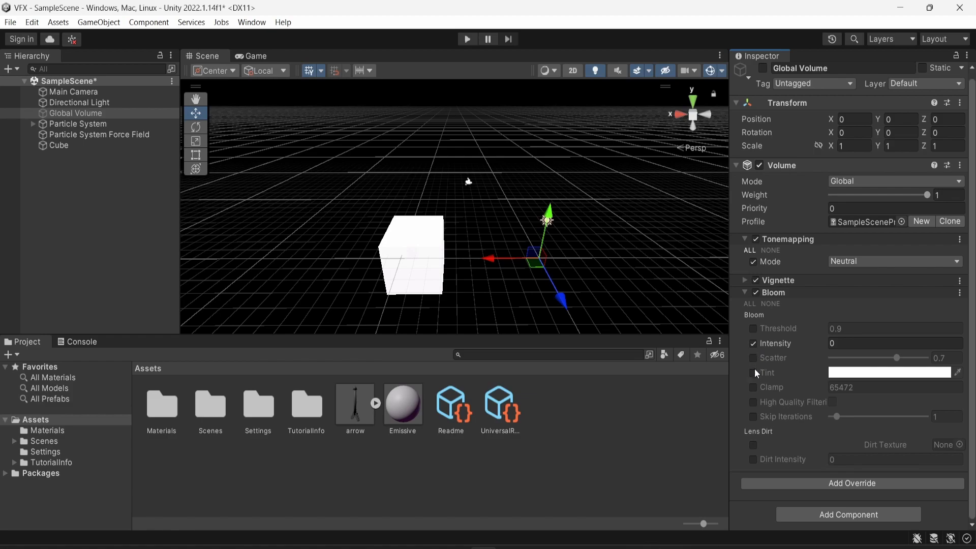
pyautogui.moveTo(825, 345)
pyautogui.write('2.6')
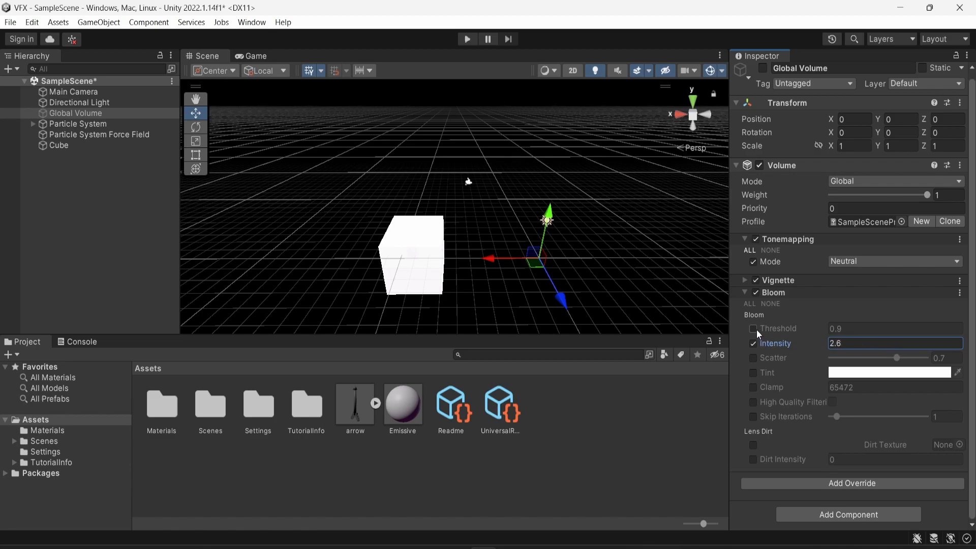
pyautogui.click(753, 329)
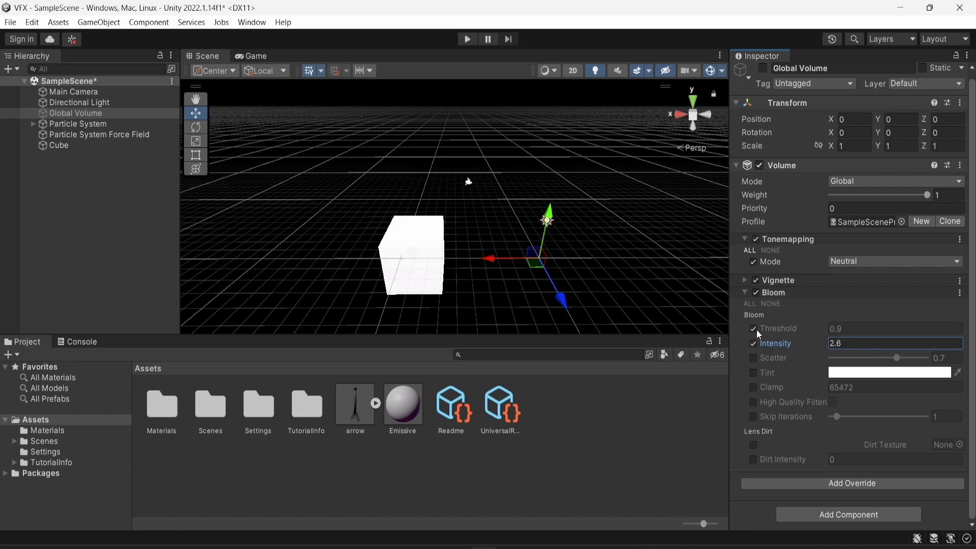
pyautogui.click(754, 328)
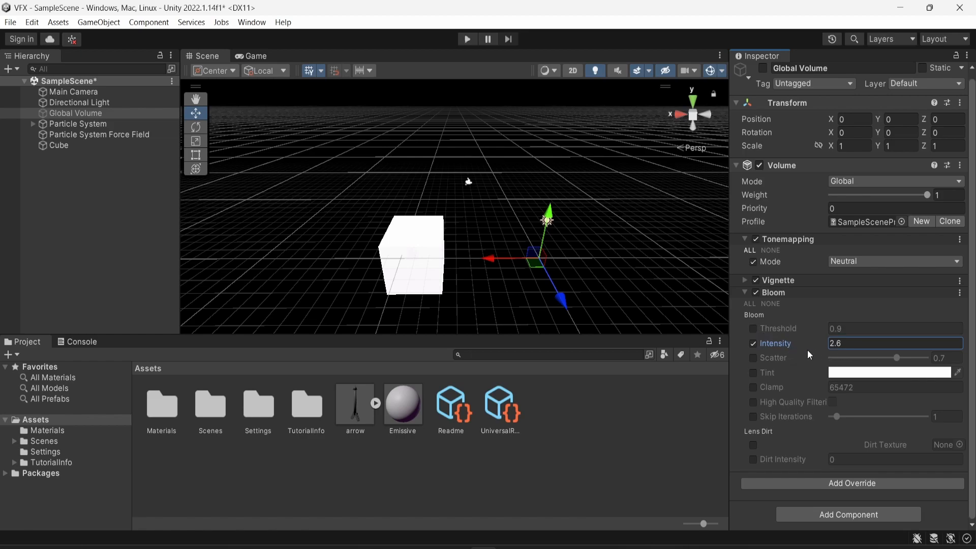
# - Set the Emissive material's emission to purple R 90, G 25, B 111 at intensity 1.9 so the cube glows
pyautogui.click(59, 144)
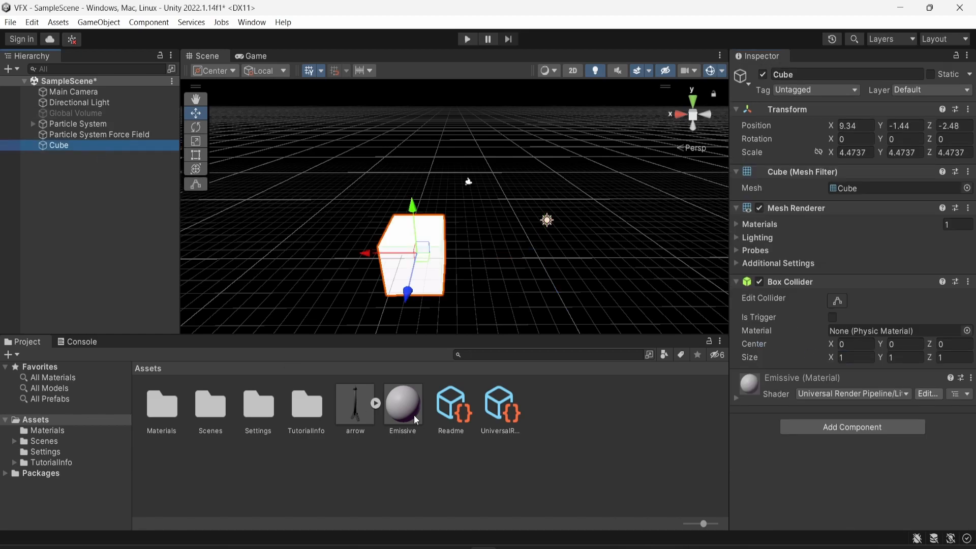
pyautogui.click(403, 399)
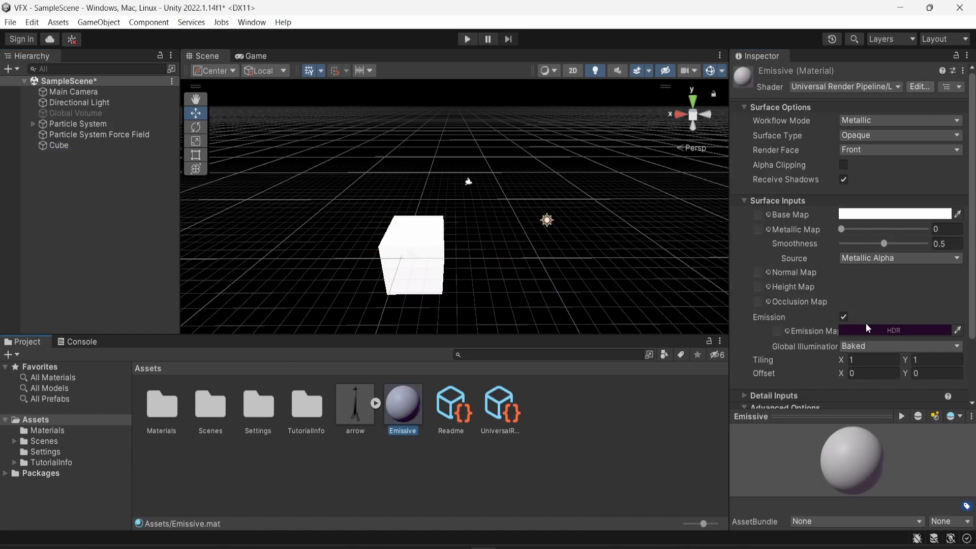
pyautogui.click(893, 330)
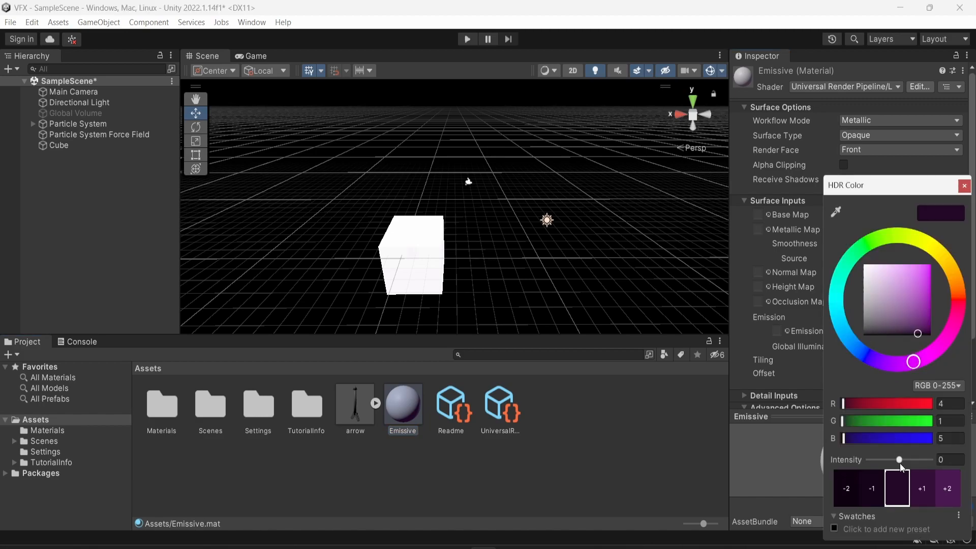
pyautogui.click(917, 312)
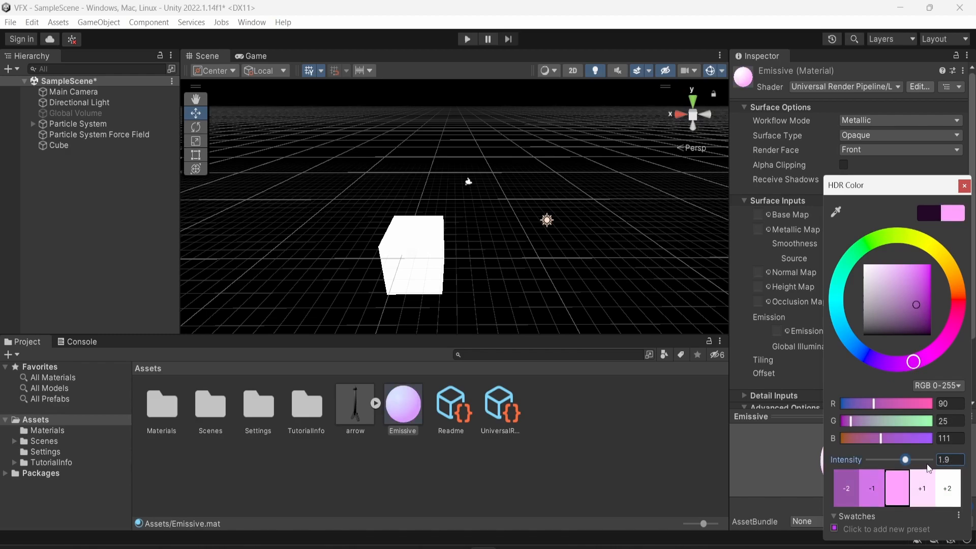
pyautogui.moveTo(951, 473)
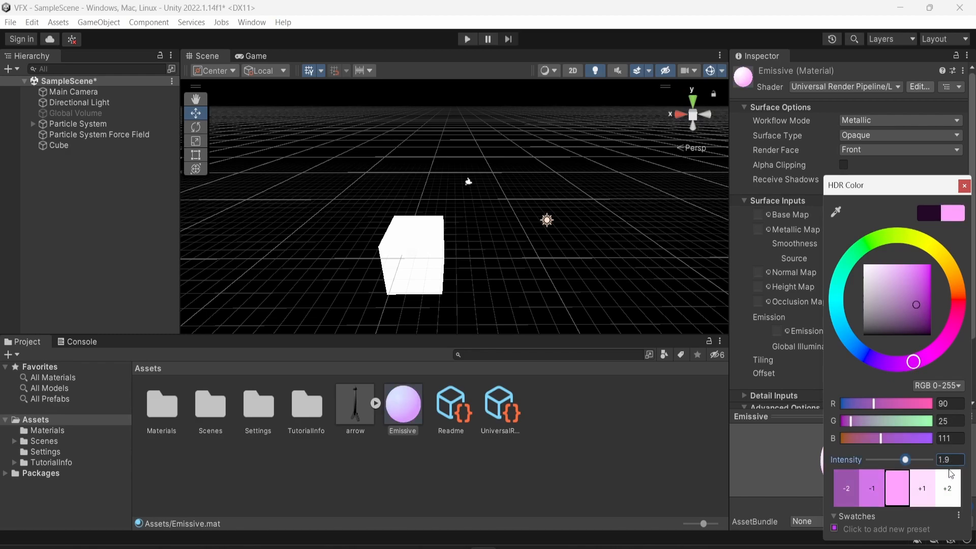
pyautogui.click(75, 113)
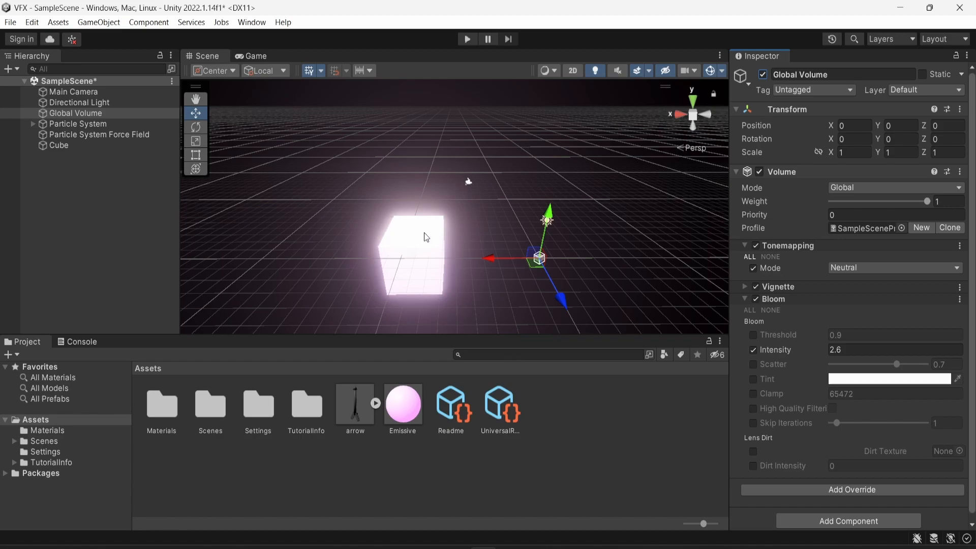
# - Adjust the emission to R 87, G 29, B 106 at intensity 1.8, then return to the Global Volume's Bloom
pyautogui.click(402, 401)
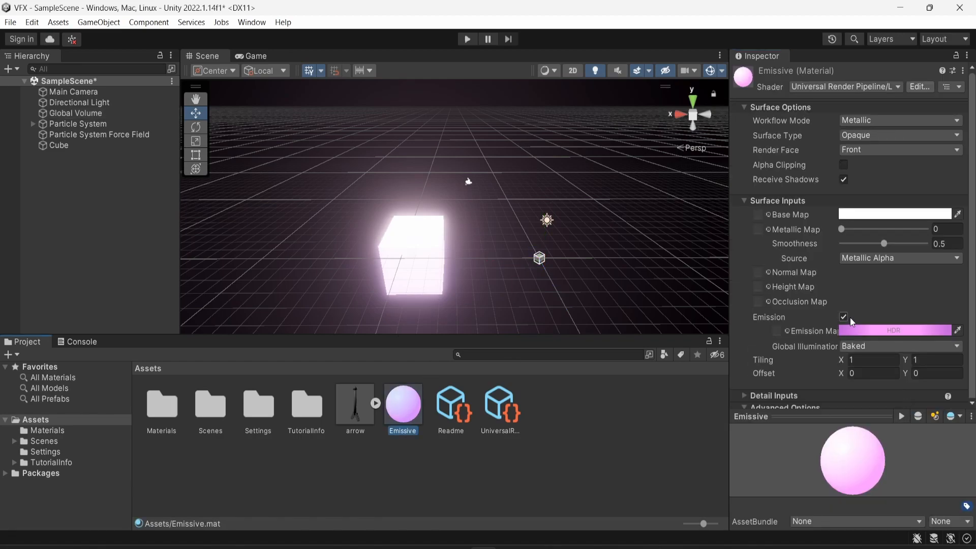
pyautogui.click(894, 330)
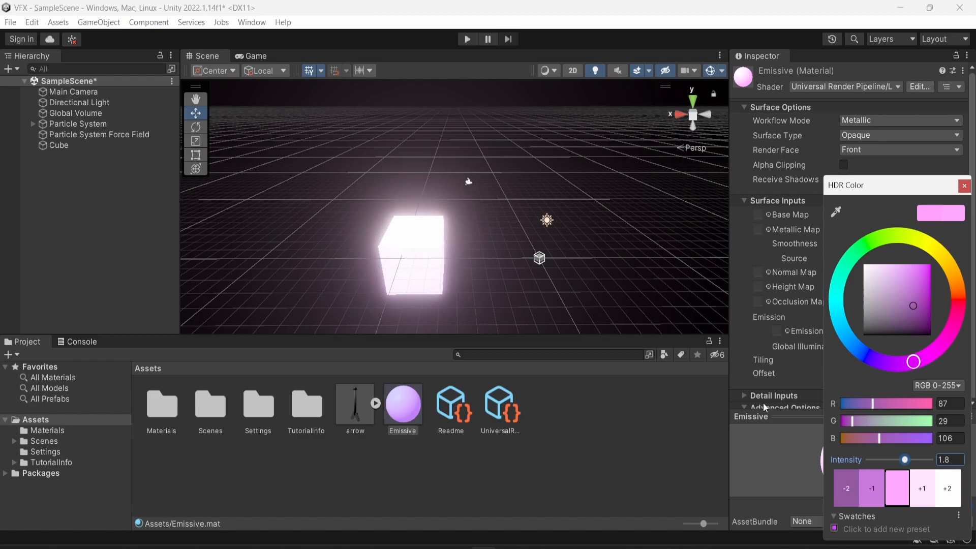
pyautogui.click(76, 113)
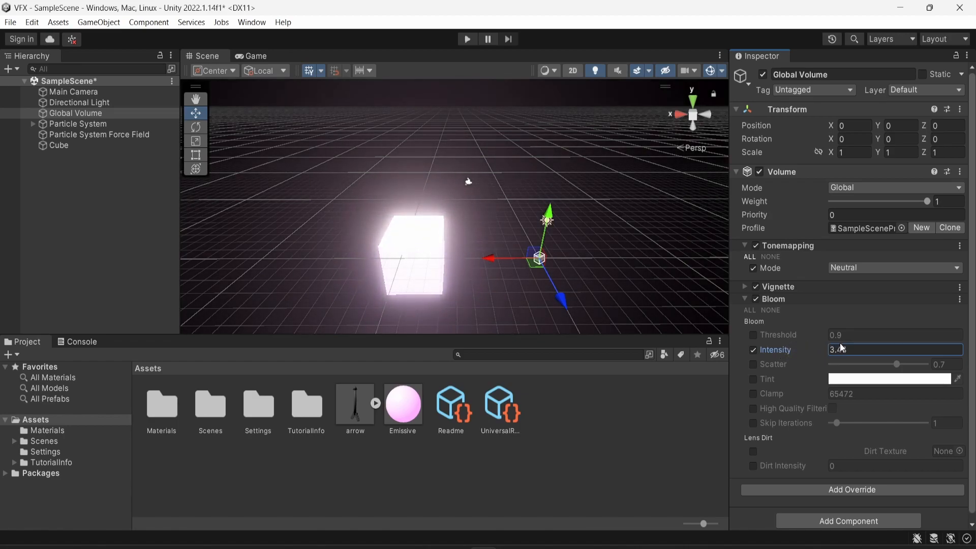
# - Set Bloom intensity to 1.78 and make the emission vivid magenta R 144, G 0, B 191 at about 0.95
pyautogui.write('1.78')
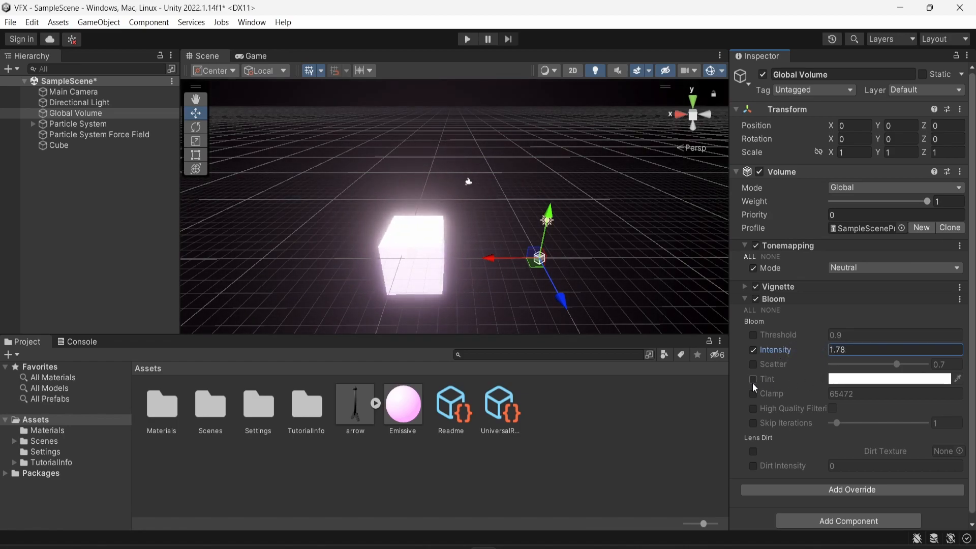
pyautogui.click(403, 402)
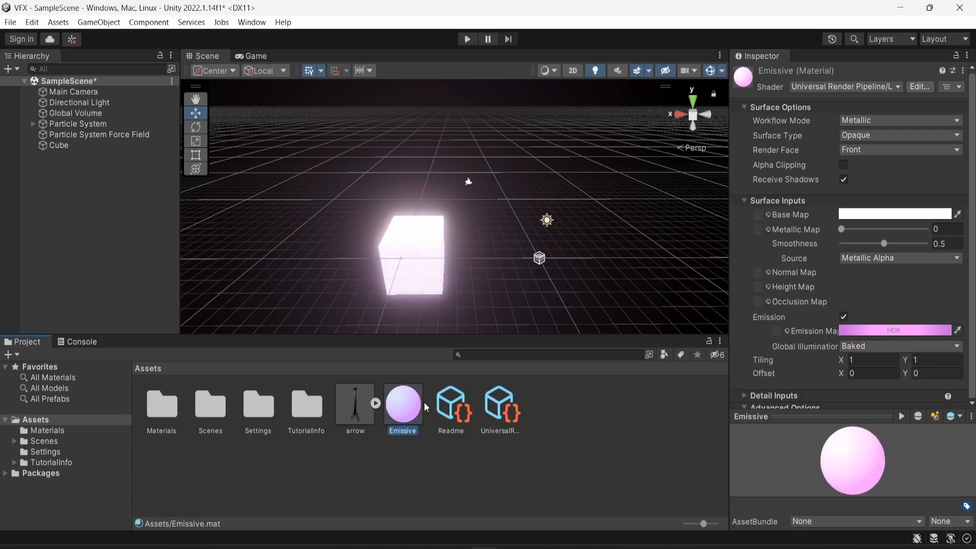
pyautogui.click(894, 330)
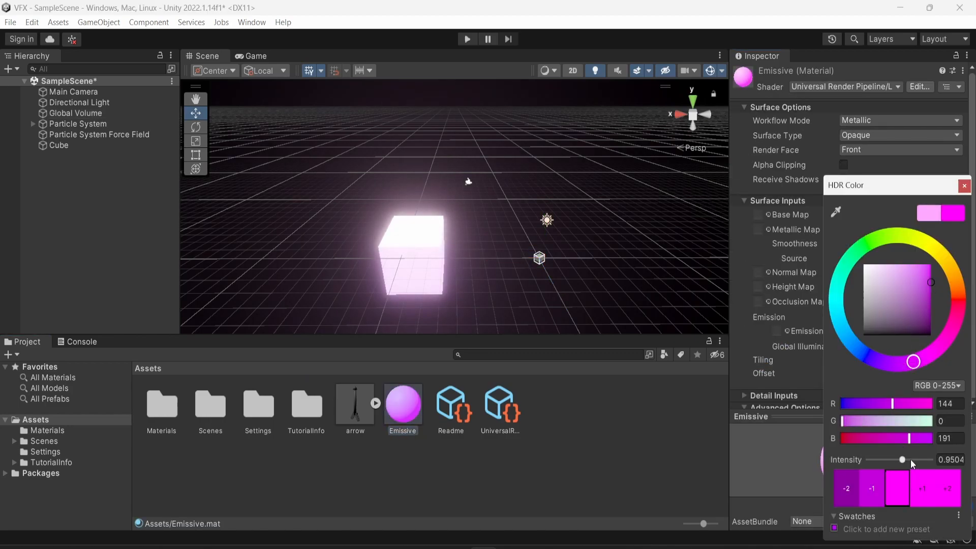
pyautogui.click(964, 185)
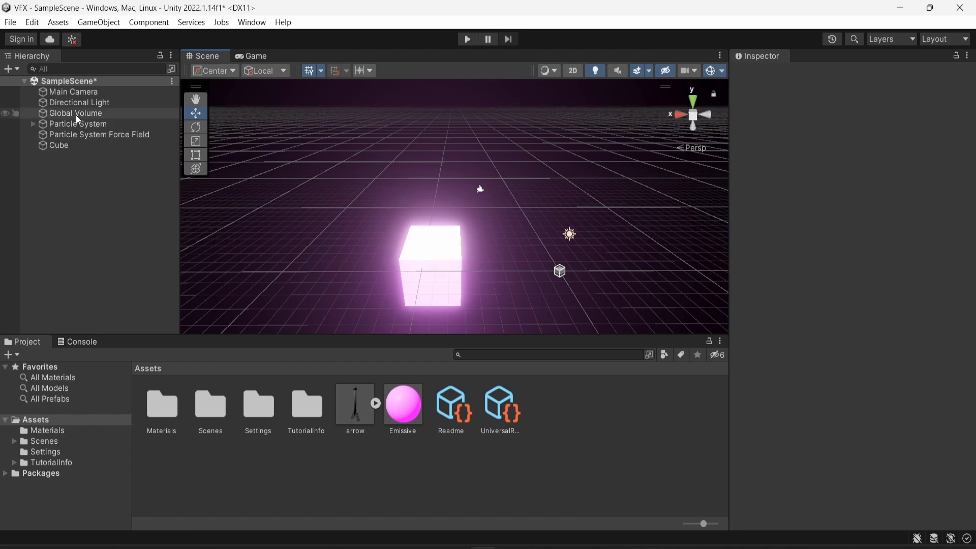
pyautogui.rightClick(74, 118)
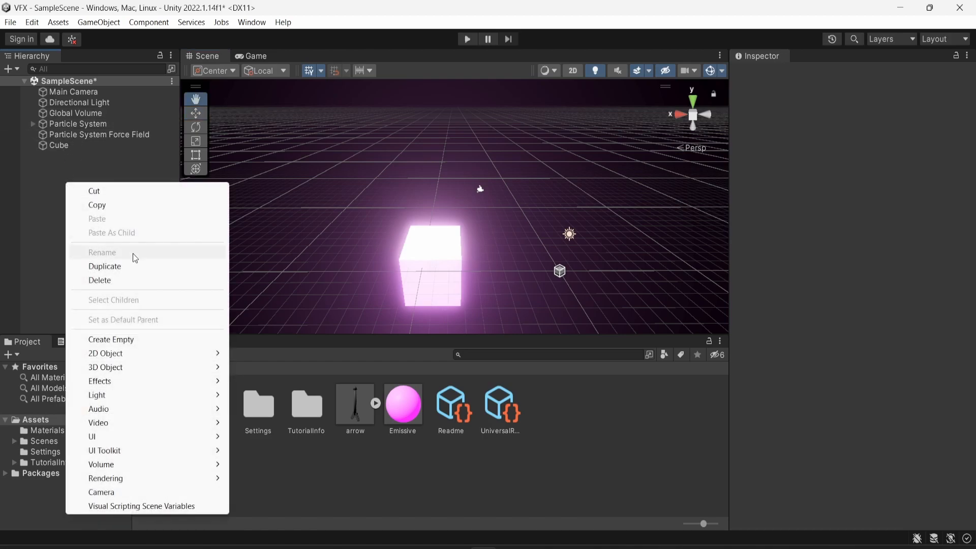